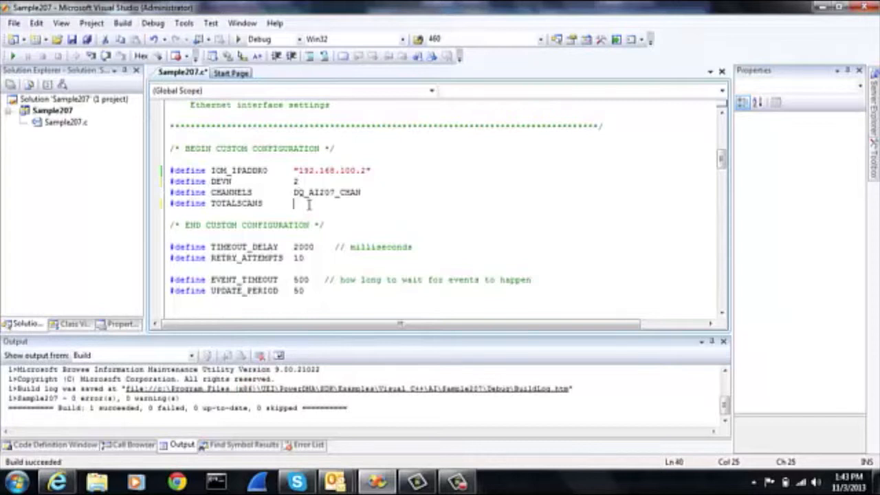
# - Define TOTALSCANS as 0 in Sample207.c and rebuild the solution with F7
pyautogui.write('0')
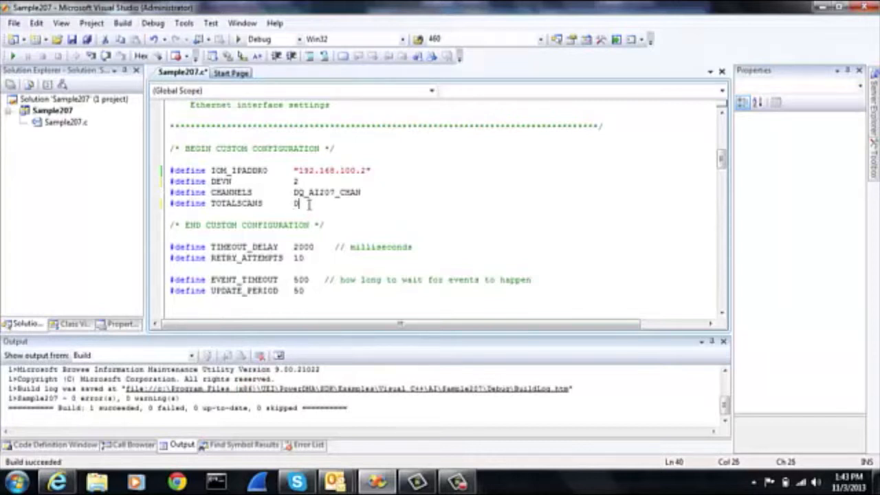
pyautogui.press('F7')
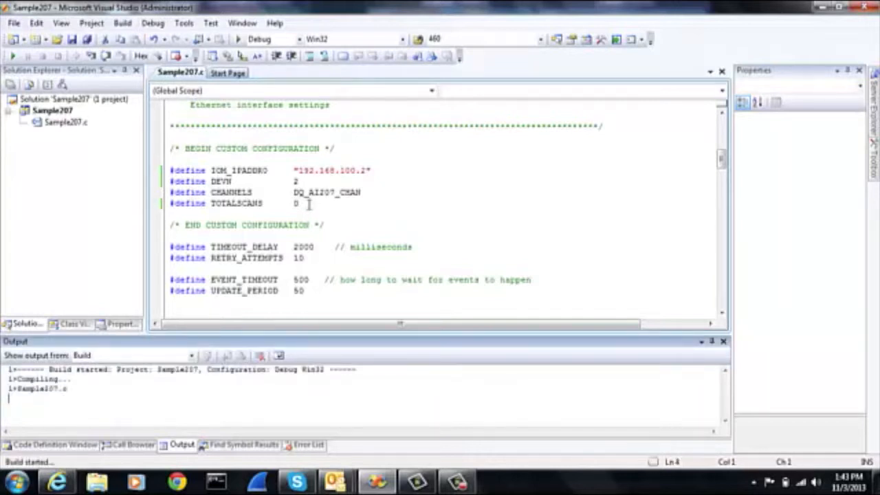